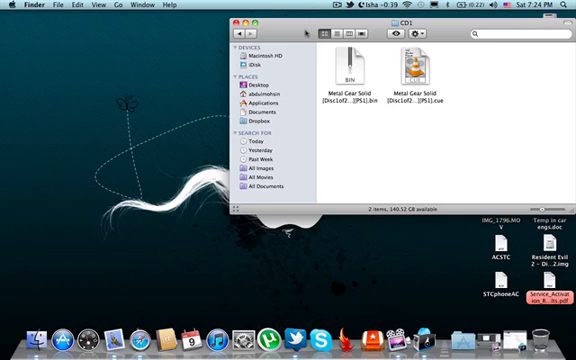
Step: Bring Toast Titanium to the front showing the Copy > Image File task
click(236, 20)
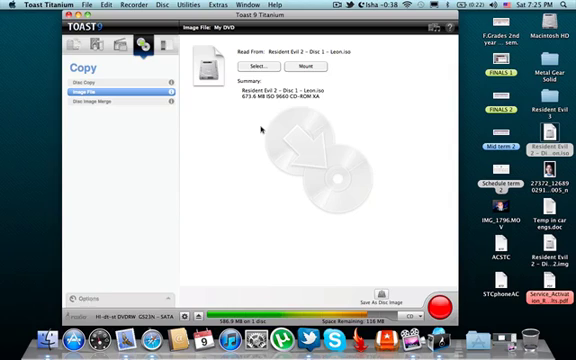
Step: Review the recorder's settings and choose a write speed from its list
click(76, 280)
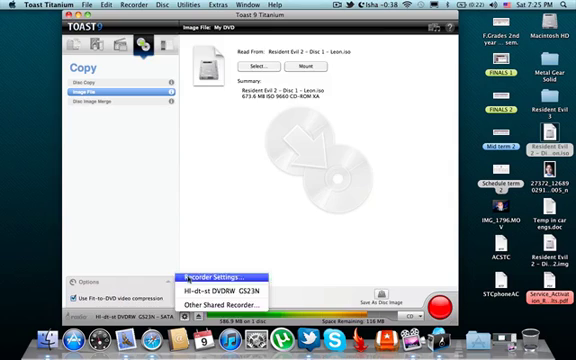
click(204, 270)
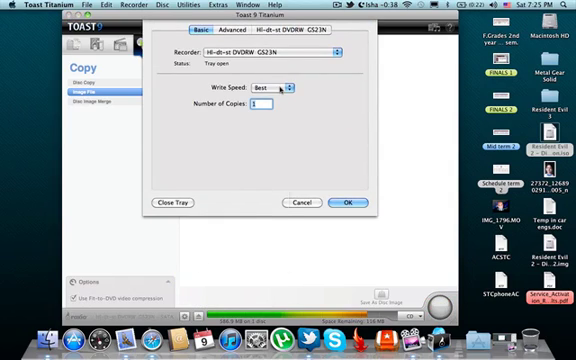
click(296, 88)
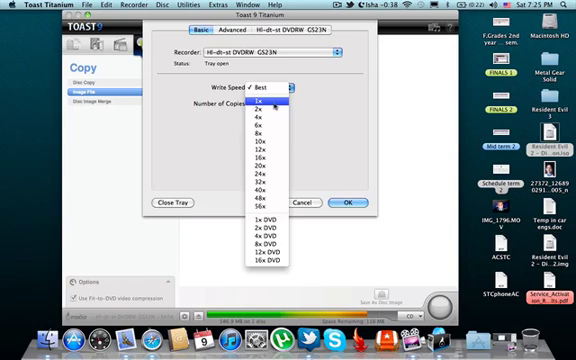
click(260, 104)
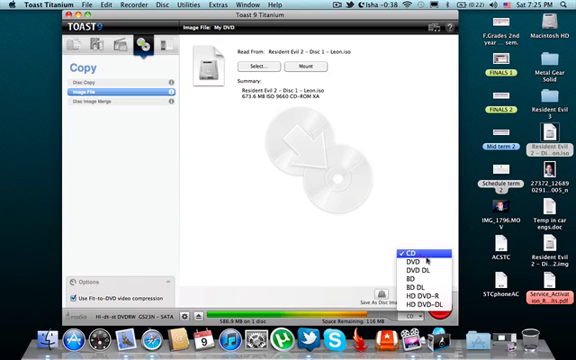
mouse_move(410, 262)
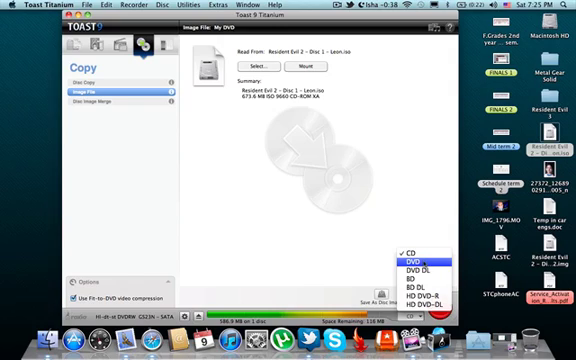
Step: Choose CD as the target disc media type for the copy job
click(410, 248)
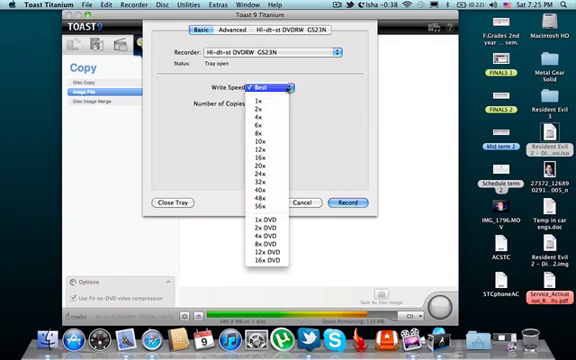
Step: Set the recorder's write speed to 1x in Recorder Settings
click(268, 108)
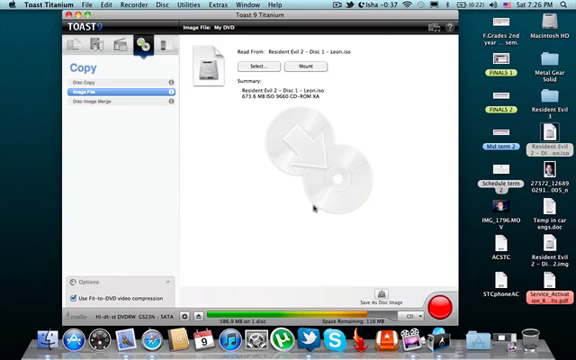
mouse_move(312, 146)
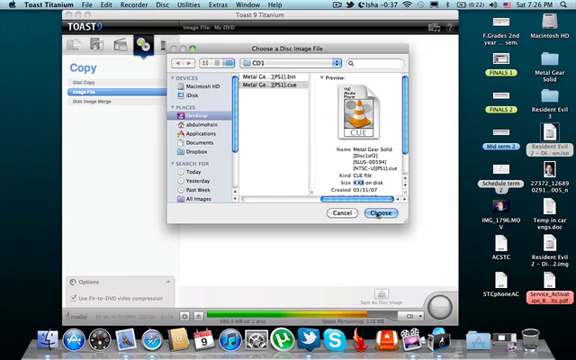
Step: Choose the Metal Gear Solid Disc1 image as the source to copy
click(388, 214)
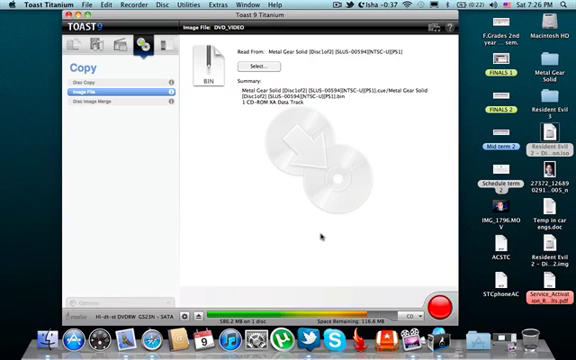